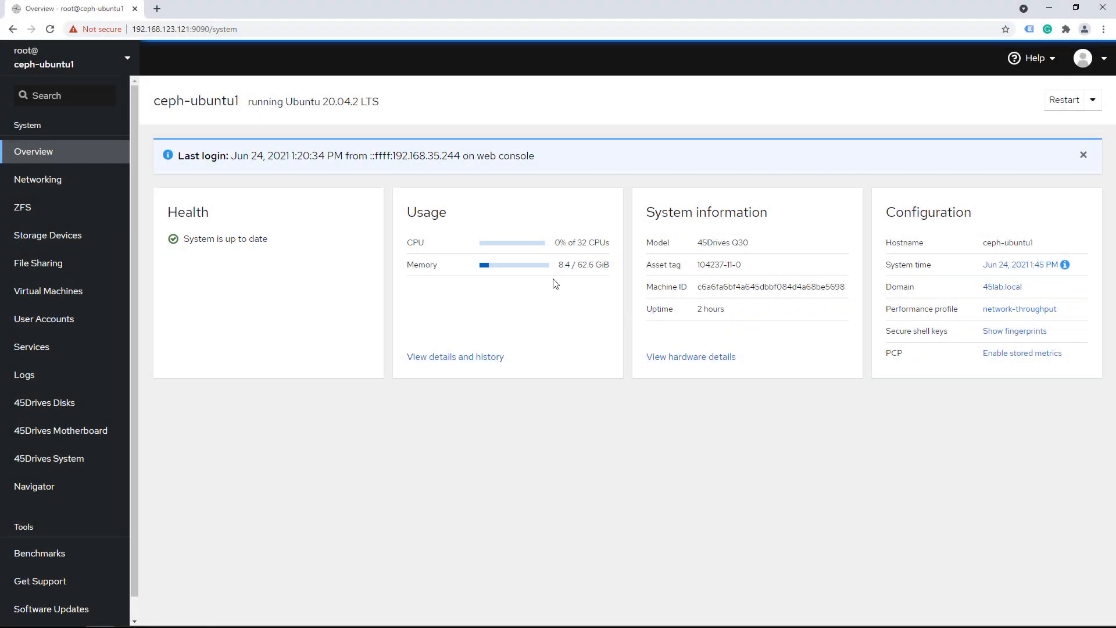
pyautogui.moveTo(565, 442)
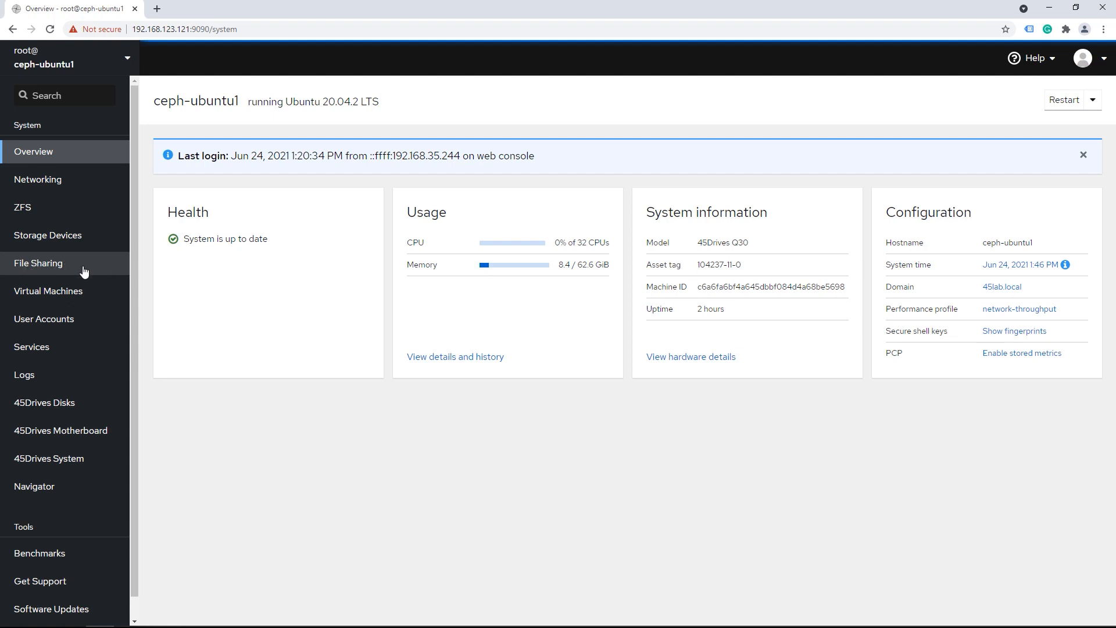
pyautogui.moveTo(61, 271)
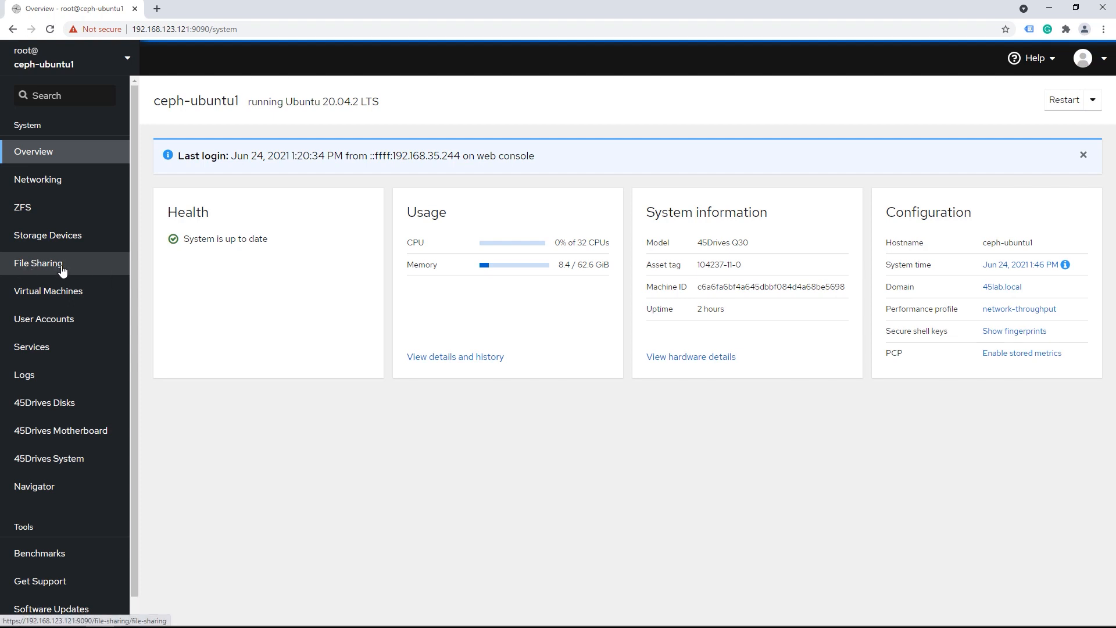
pyautogui.moveTo(63, 271)
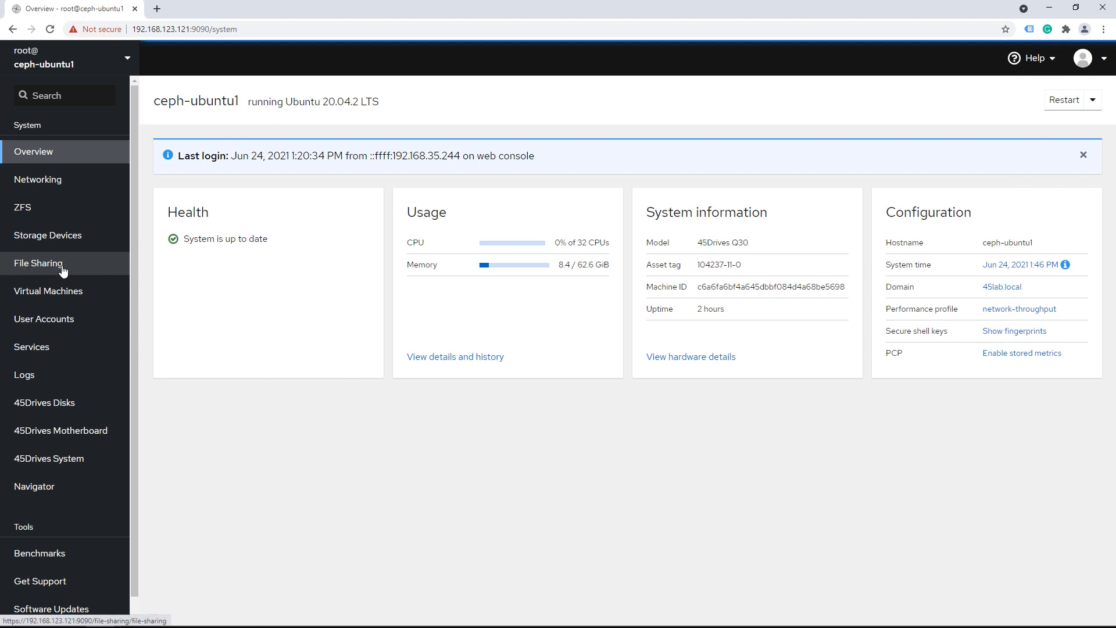
# Step: Show the File Sharing module's Samba tab with its share, user, group and privilege lists
pyautogui.click(37, 262)
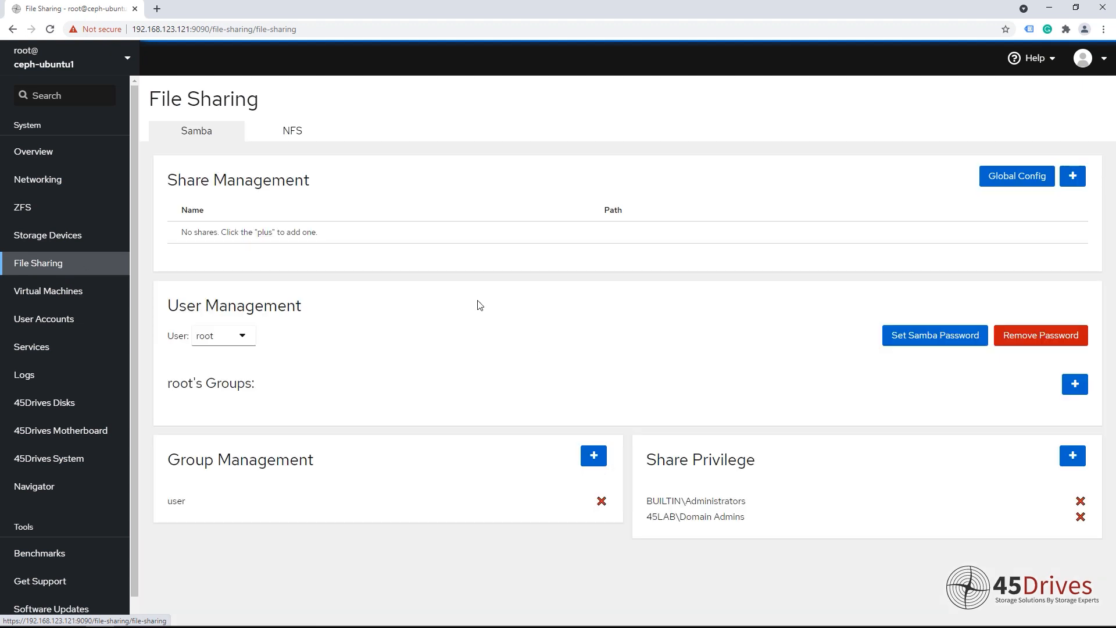
pyautogui.moveTo(508, 278)
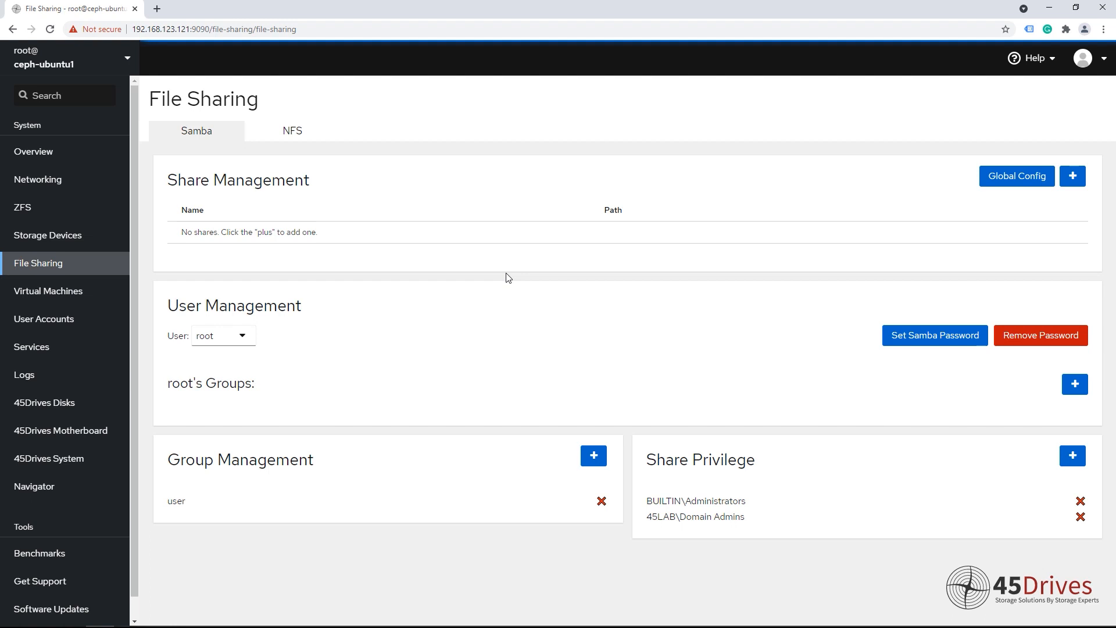
pyautogui.moveTo(49, 159)
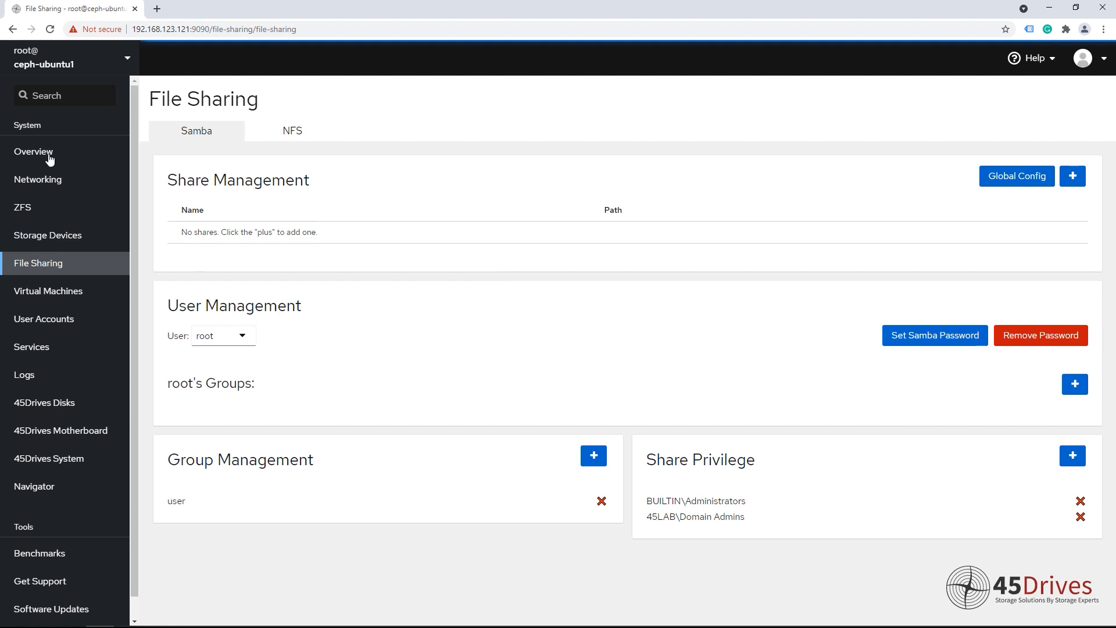
pyautogui.moveTo(484, 151)
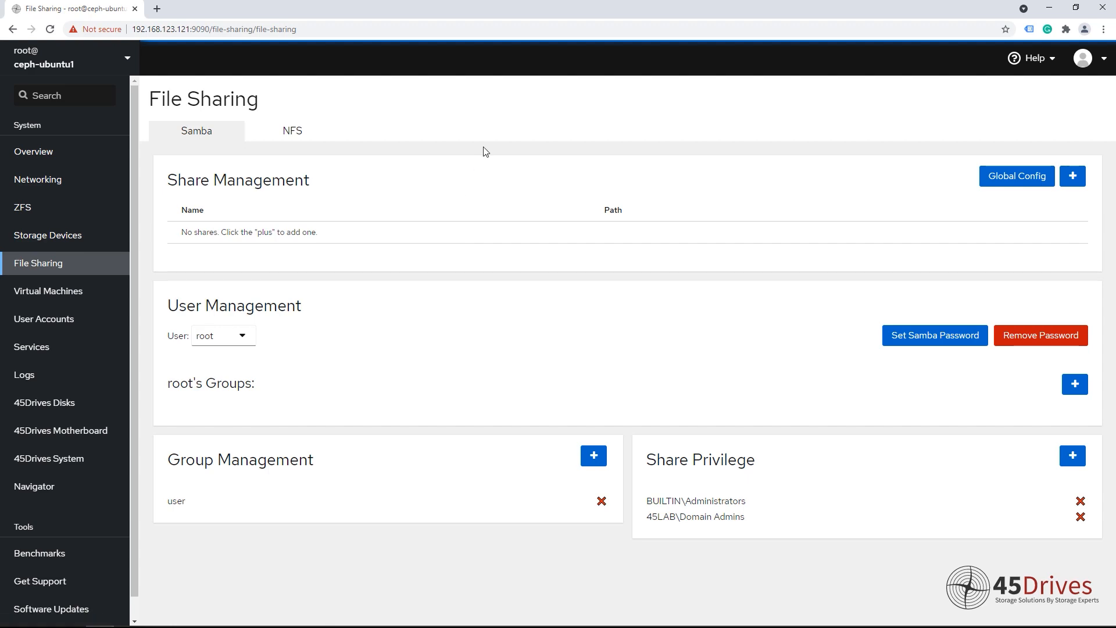